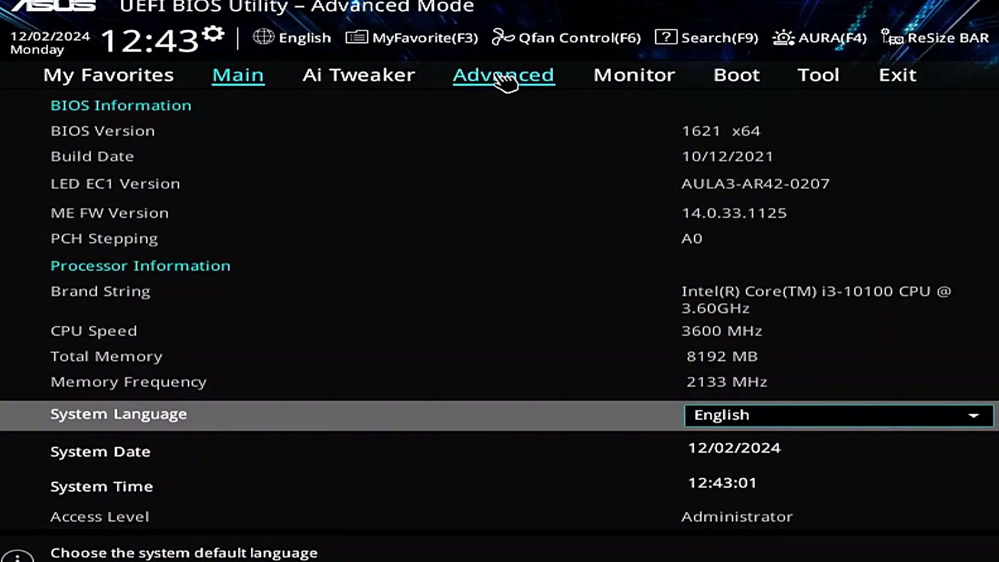
Set TPM Device Selection to Enable Firmware TPM in PCH-FW Configuration and accept the Intel PTT notice
{"action": "left_click", "coordinate": [504, 75]}
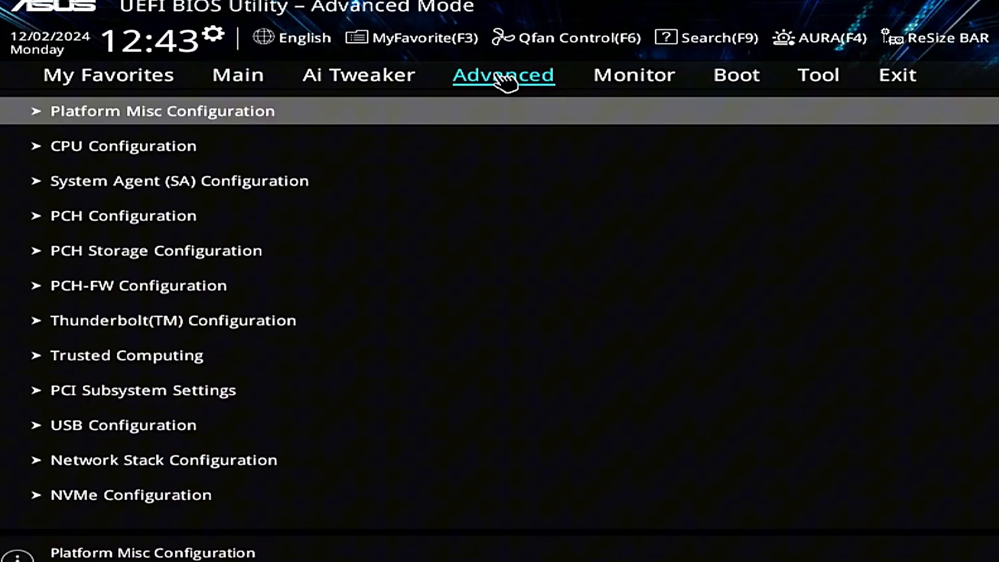
{"action": "mouse_move", "coordinate": [489, 291]}
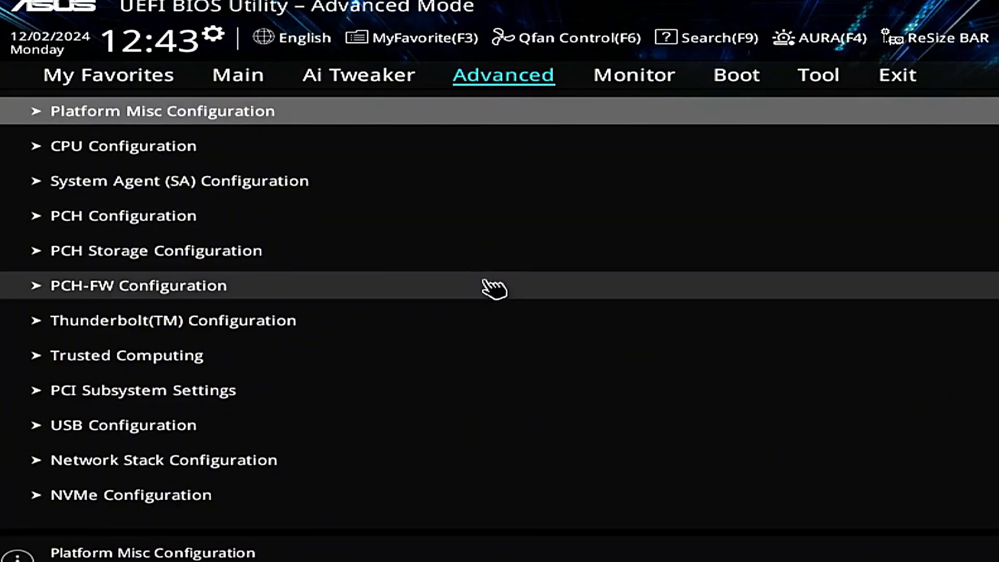
{"action": "mouse_move", "coordinate": [222, 307]}
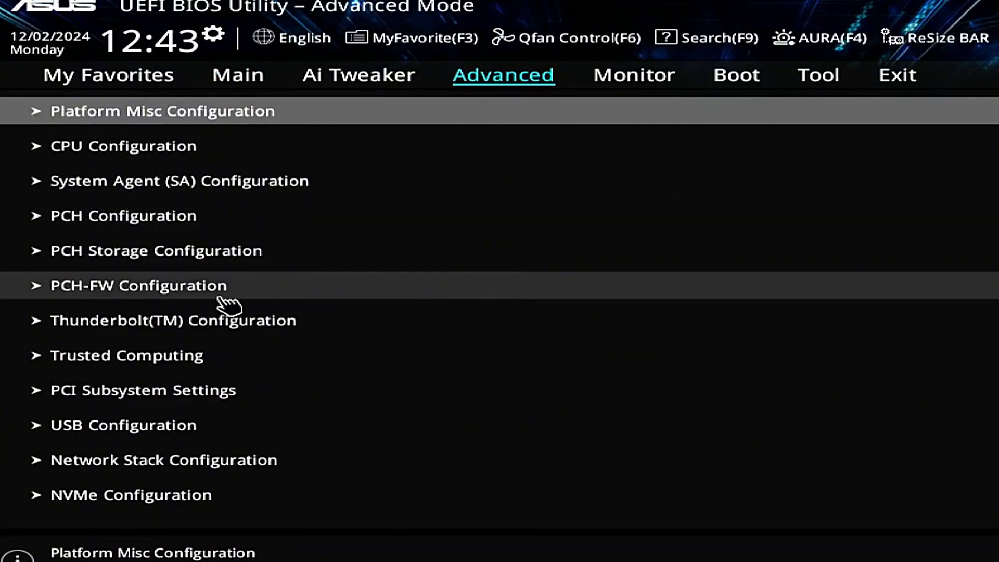
{"action": "left_click", "coordinate": [137, 285]}
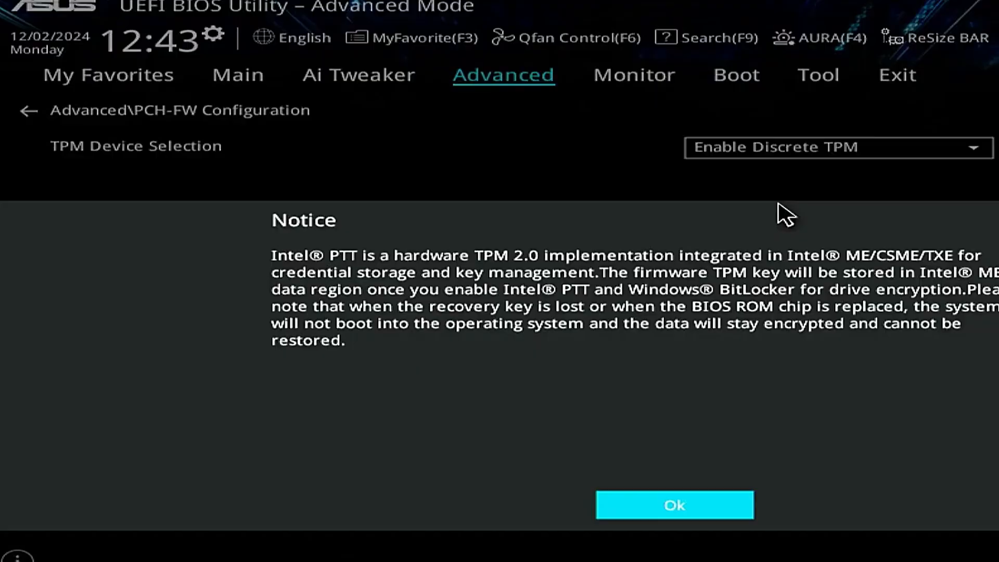
{"action": "mouse_move", "coordinate": [576, 285]}
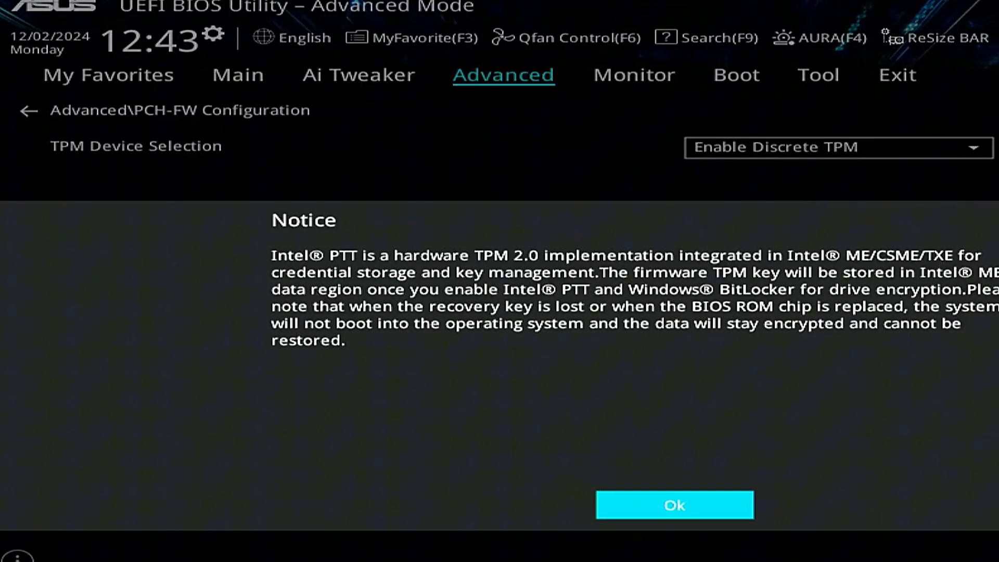
{"action": "mouse_move", "coordinate": [682, 478]}
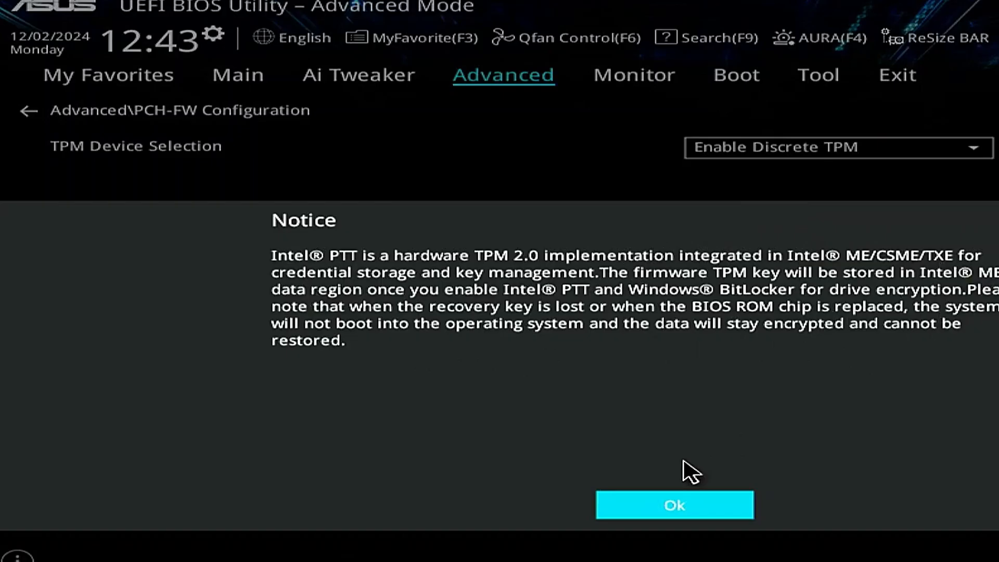
{"action": "left_click", "coordinate": [674, 506]}
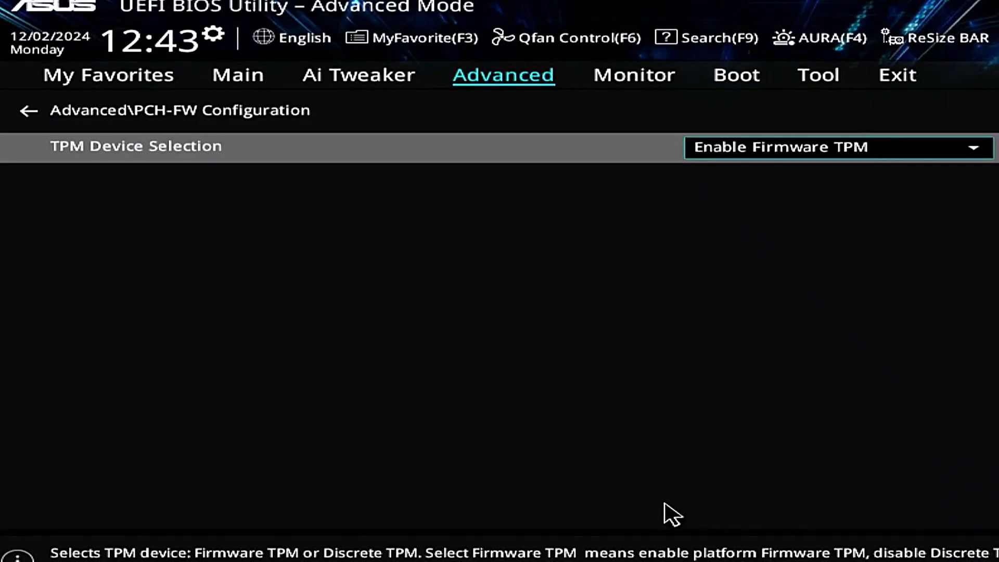
{"action": "left_click", "coordinate": [781, 82]}
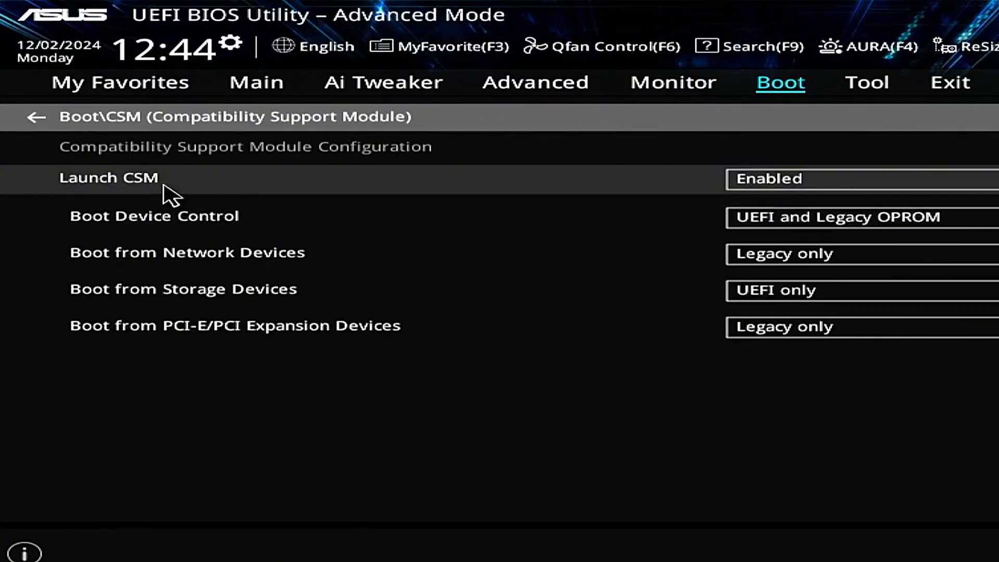
{"action": "mouse_move", "coordinate": [838, 207]}
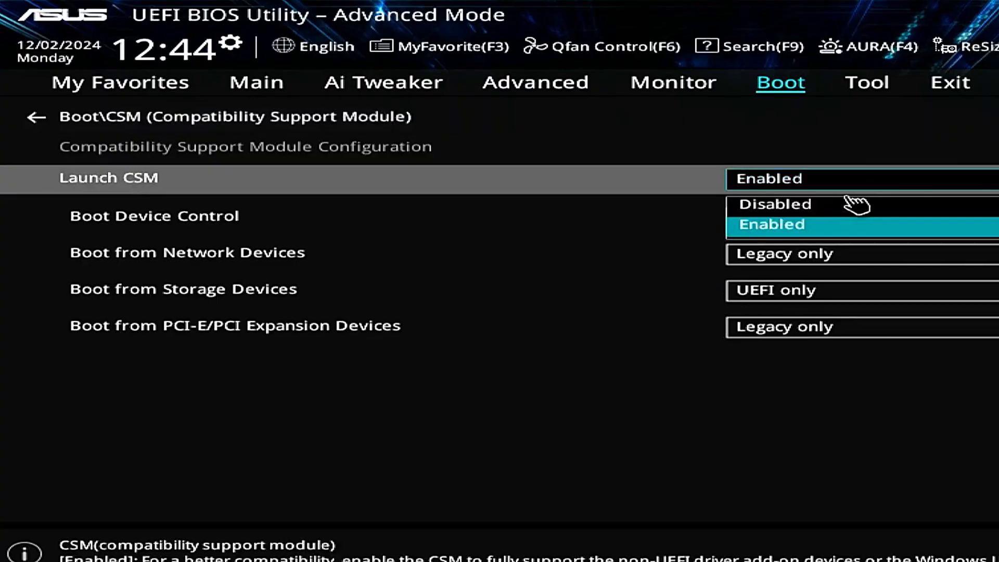
Set Launch CSM to Disabled, accept the Secure Boot storage notice and return to the Boot list
{"action": "left_click", "coordinate": [775, 204]}
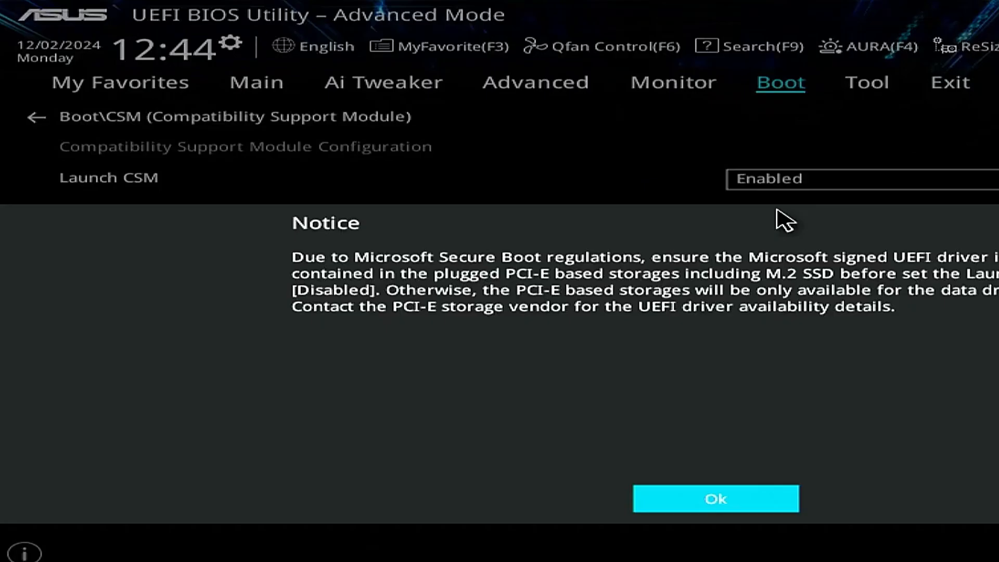
{"action": "mouse_move", "coordinate": [580, 557]}
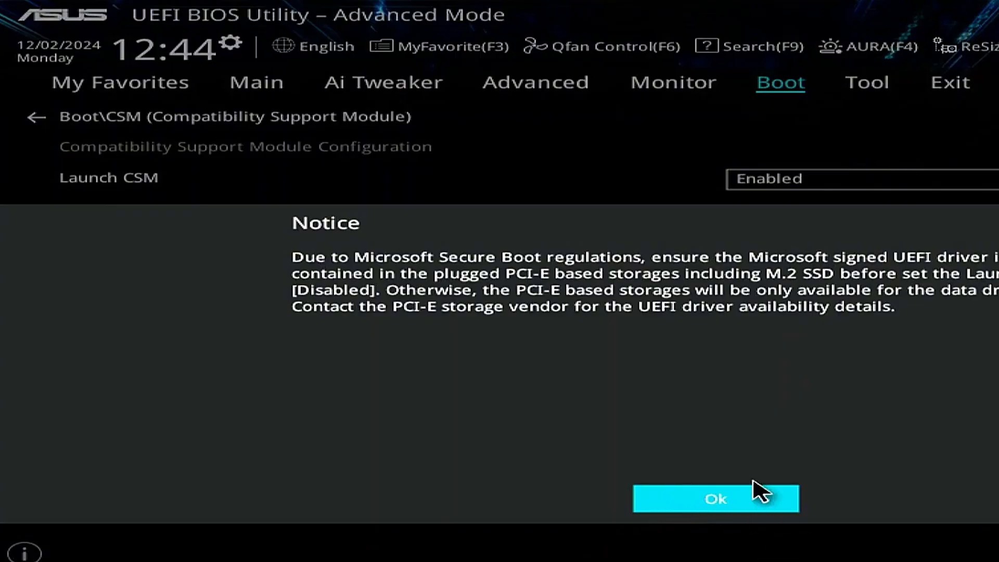
{"action": "left_click", "coordinate": [719, 499]}
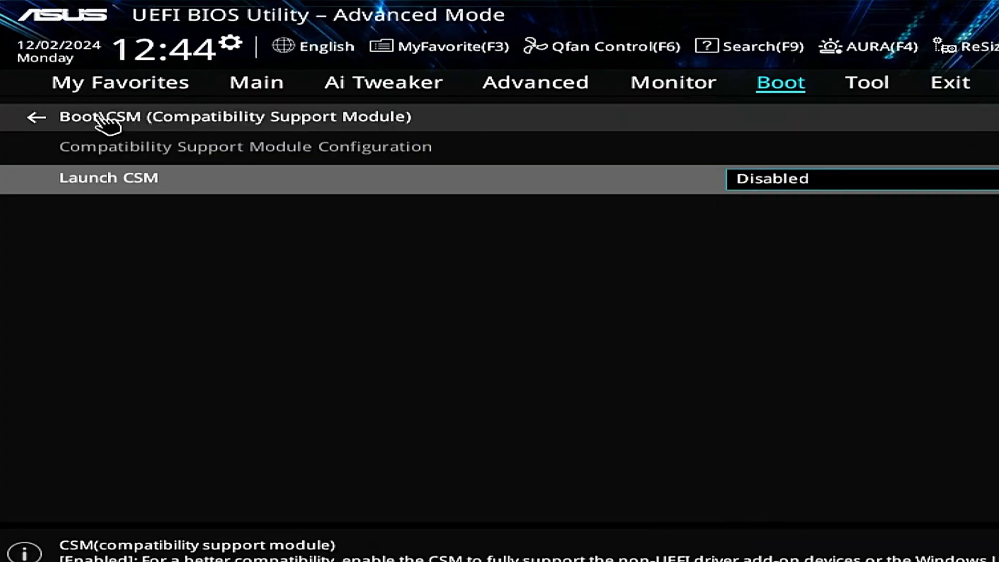
{"action": "left_click", "coordinate": [33, 115]}
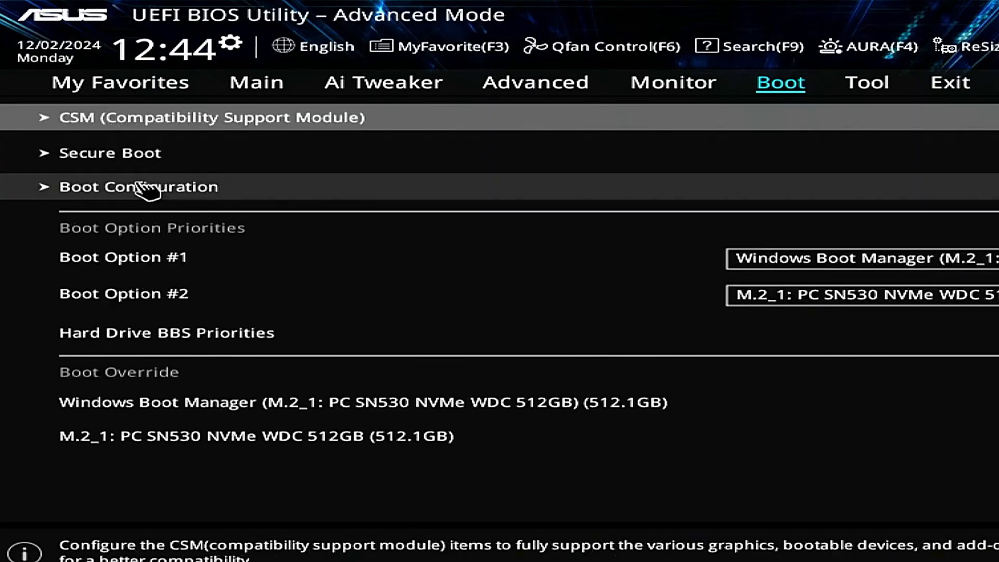
{"action": "mouse_move", "coordinate": [195, 158]}
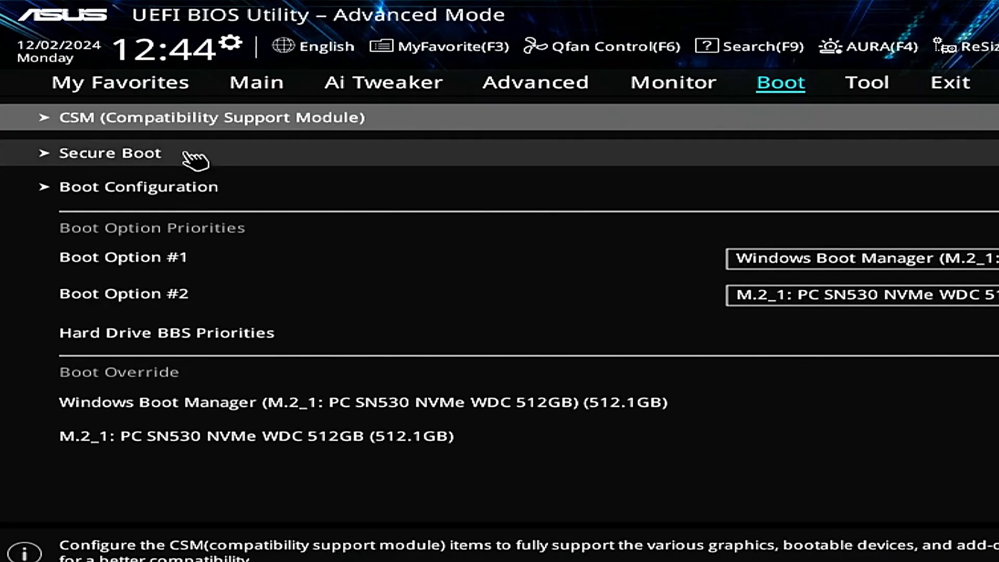
Change Secure Boot OS Type from Other OS to Windows UEFI mode
{"action": "left_click", "coordinate": [109, 152]}
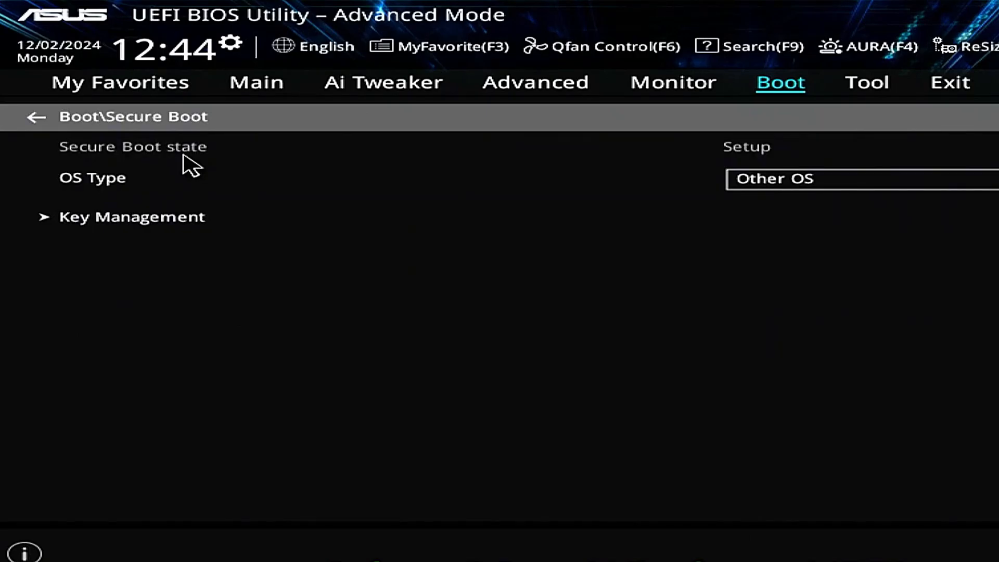
{"action": "mouse_move", "coordinate": [888, 208]}
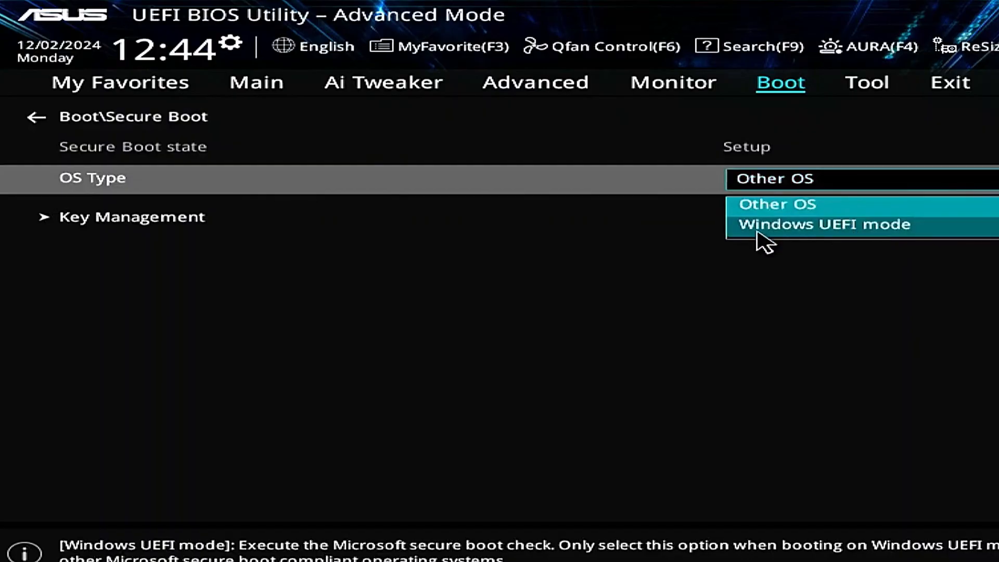
{"action": "left_click", "coordinate": [824, 225]}
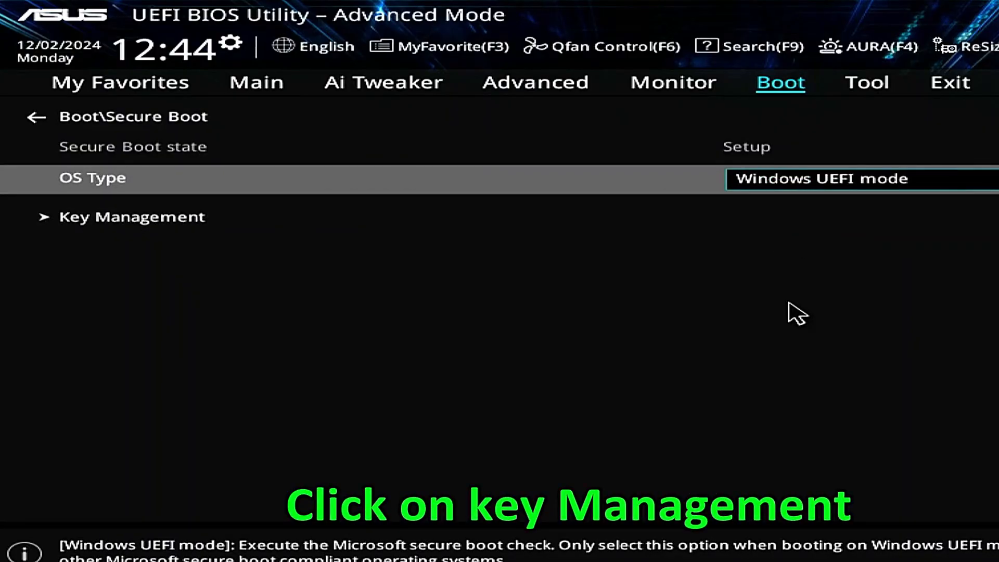
{"action": "mouse_move", "coordinate": [161, 261]}
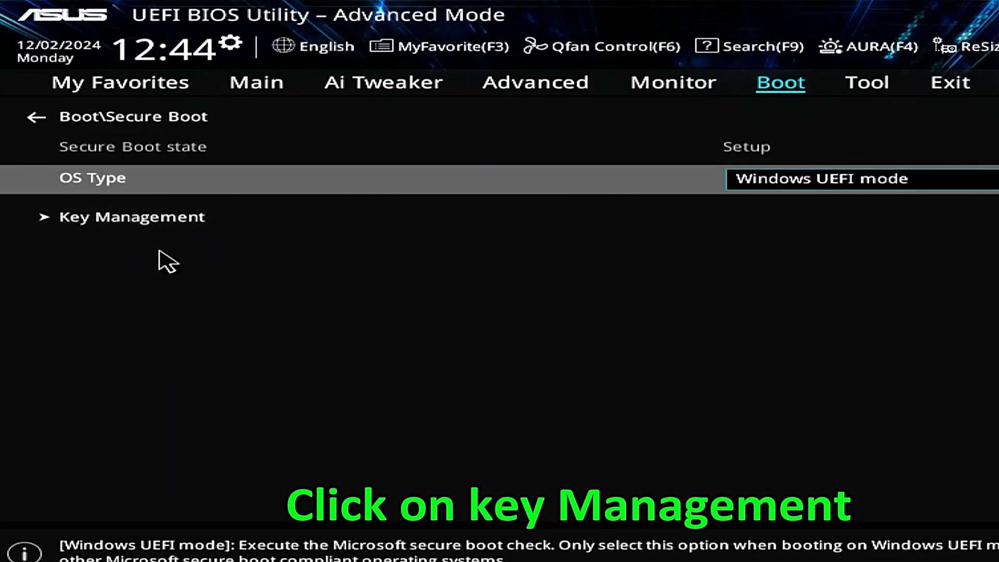
Install the default Secure Boot keys via Key Management and confirm loading the default secure variables
{"action": "left_click", "coordinate": [132, 216]}
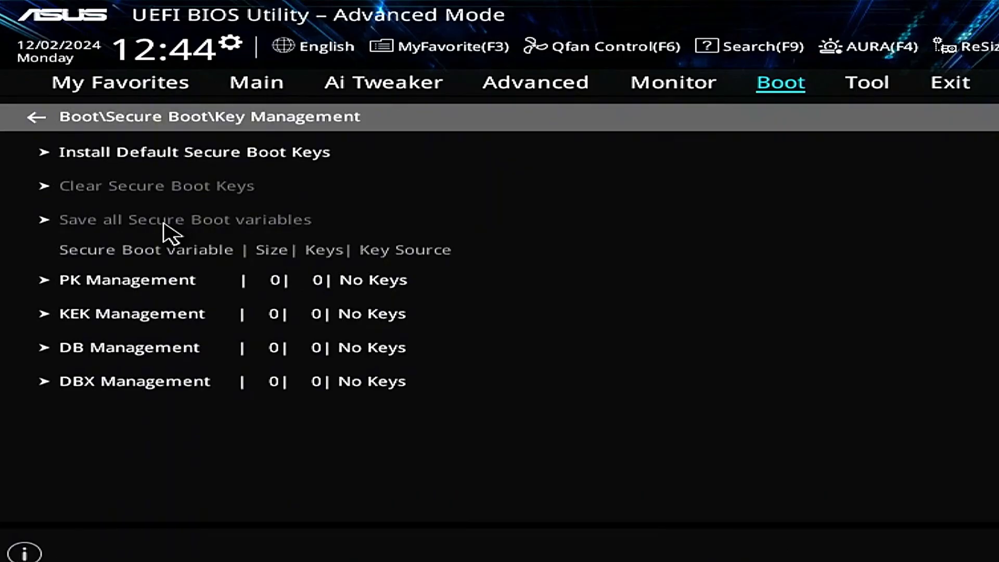
{"action": "mouse_move", "coordinate": [128, 159]}
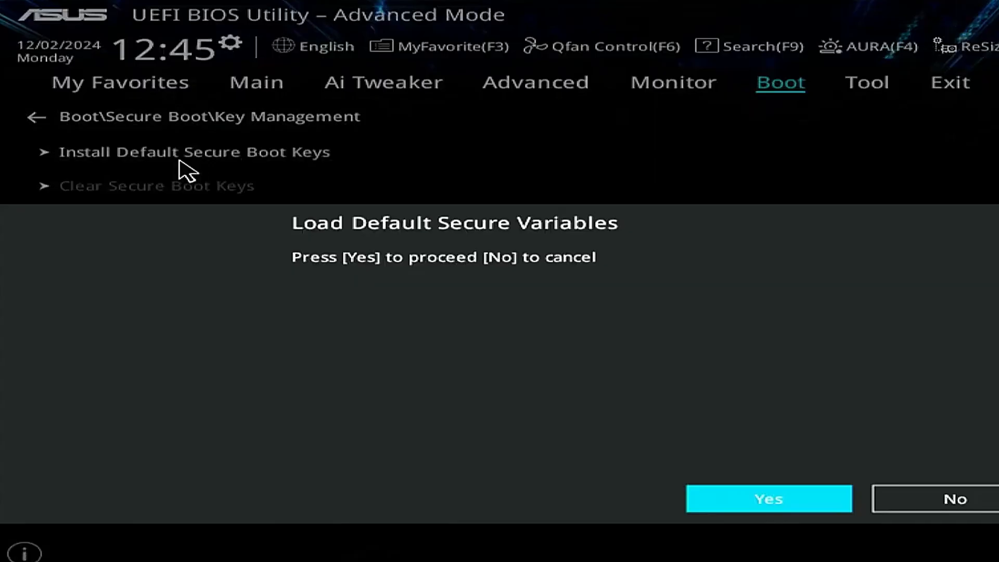
{"action": "mouse_move", "coordinate": [786, 542]}
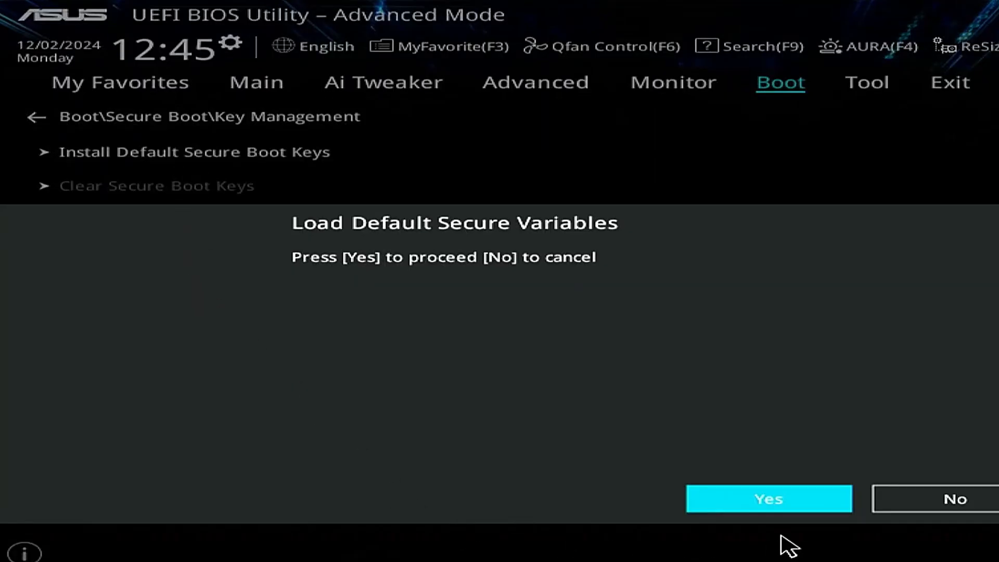
{"action": "left_click", "coordinate": [770, 498]}
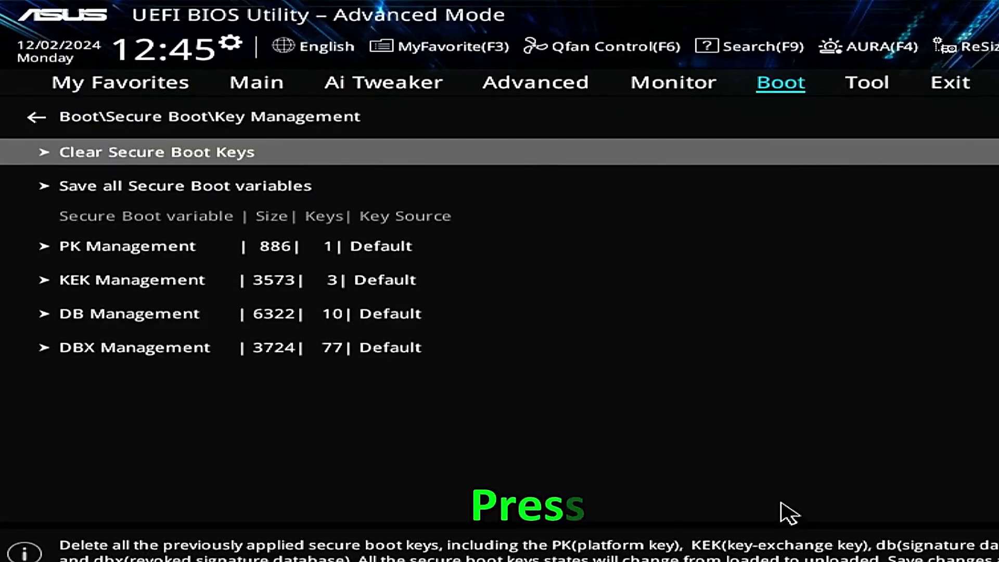